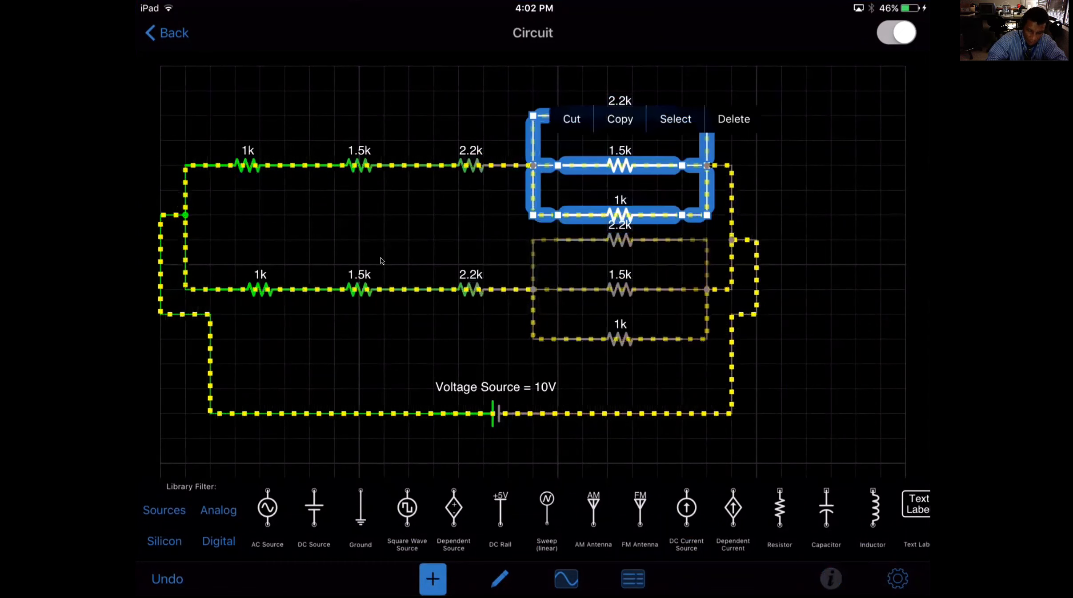
# - Duplicate the upper parallel resistor group, then discard the misplaced copy
pyautogui.click(379, 260)
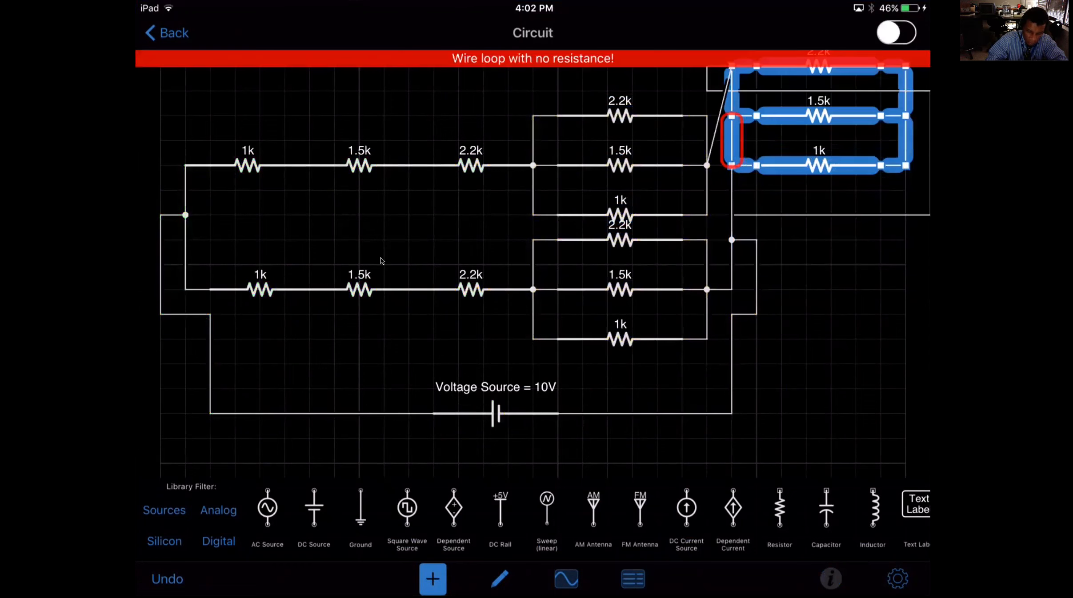
pyautogui.click(896, 32)
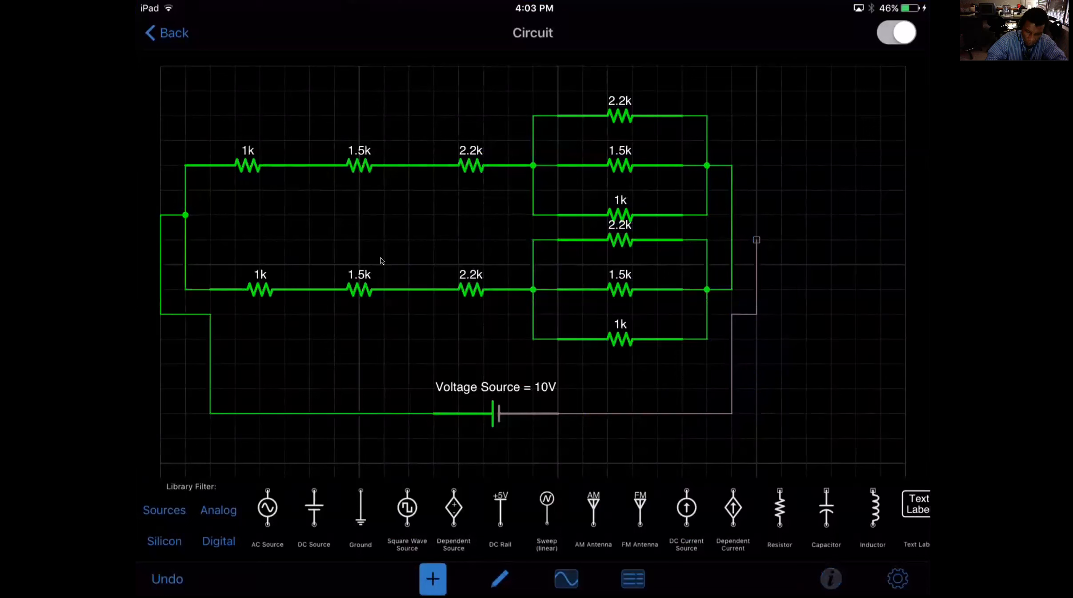
# - Remove the extra right-hand wire and leave the source's return lead loose at the right
pyautogui.click(730, 198)
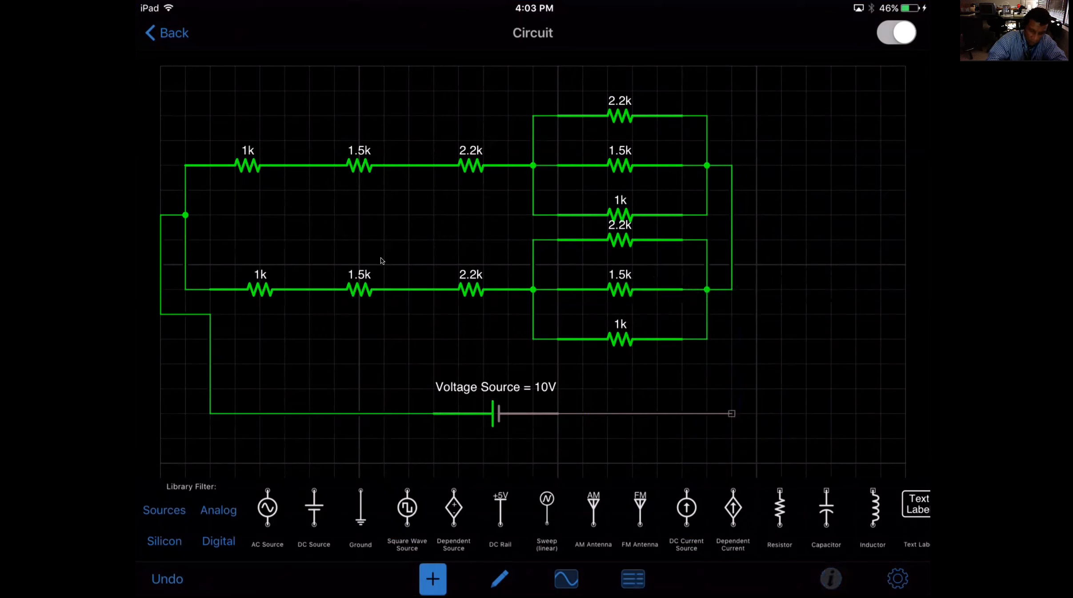
pyautogui.moveTo(519, 93); pyautogui.dragTo(725, 212)
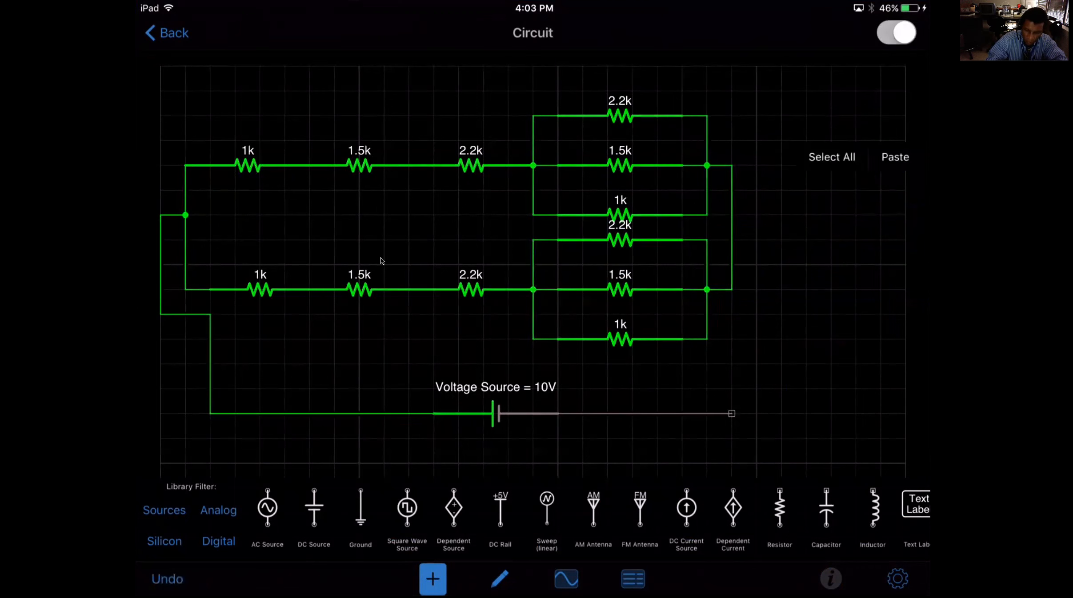
# - Paste copied 1k resistors into the empty grid right of the circuit
pyautogui.click(894, 157)
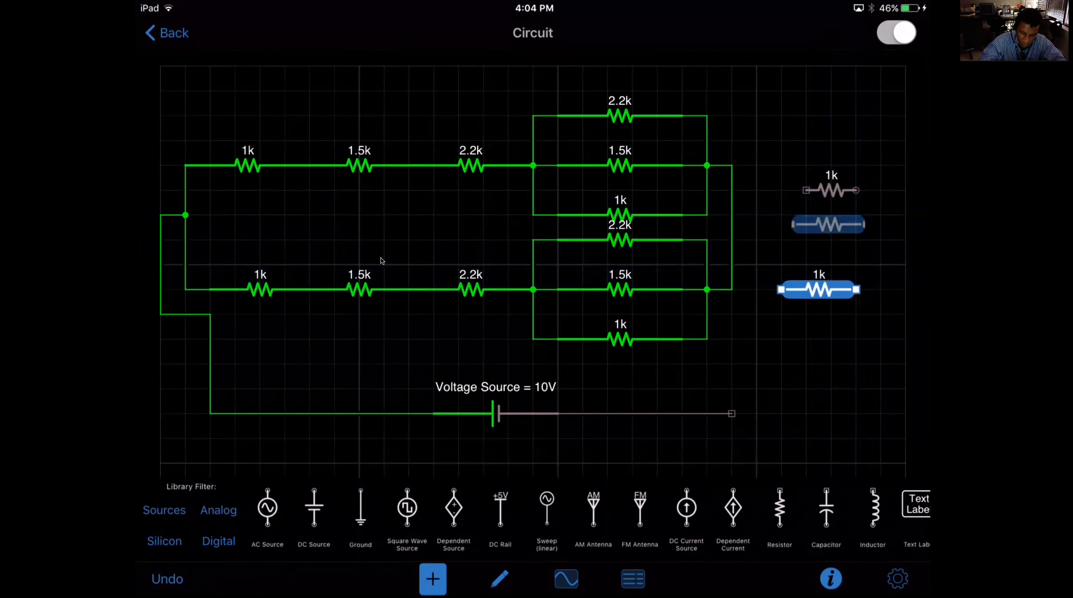
# - Stack a pasted resistor below another and set its resistance to 1.5k
pyautogui.moveTo(819, 289); pyautogui.dragTo(819, 216)
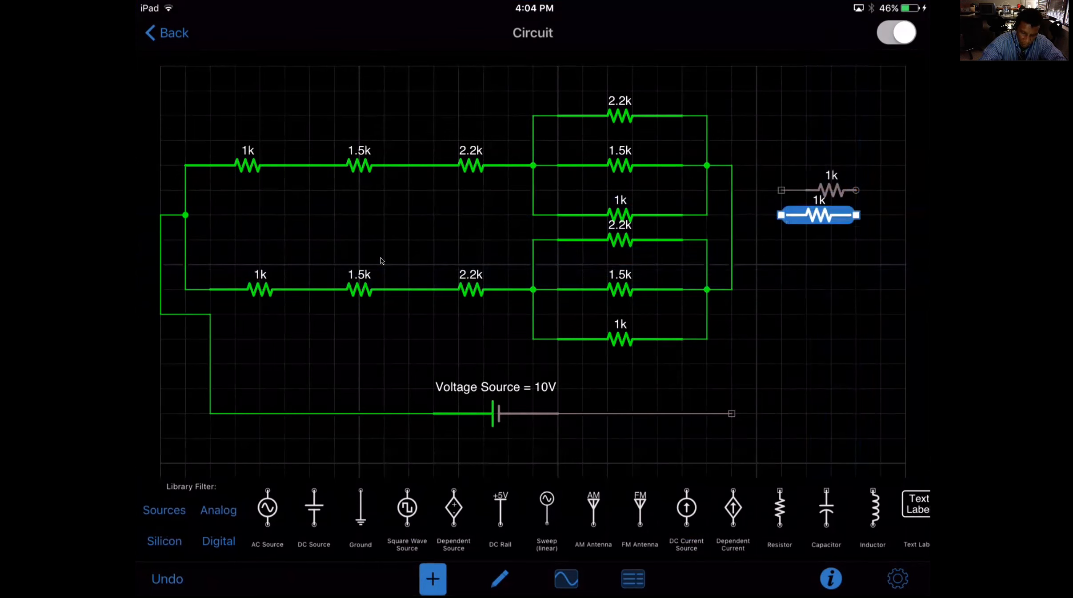
pyautogui.click(817, 215)
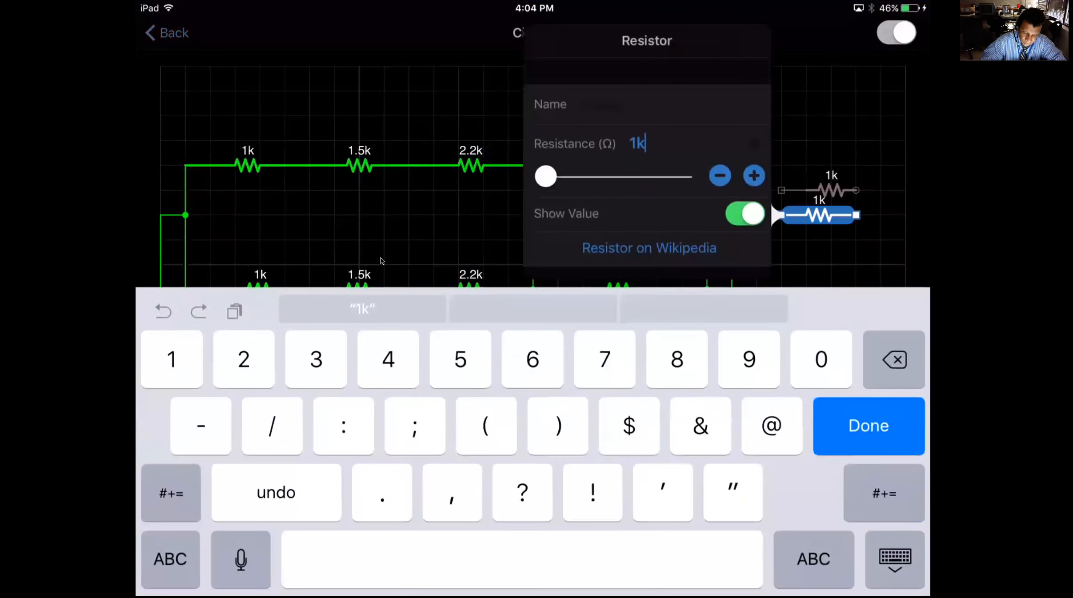
pyautogui.write('5')
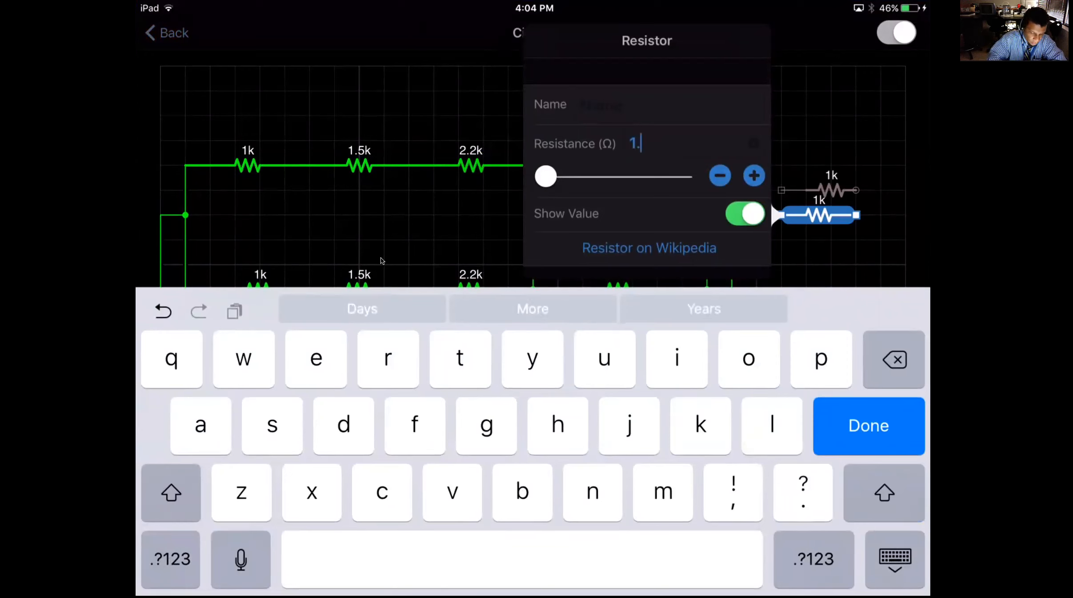
pyautogui.write('5k')
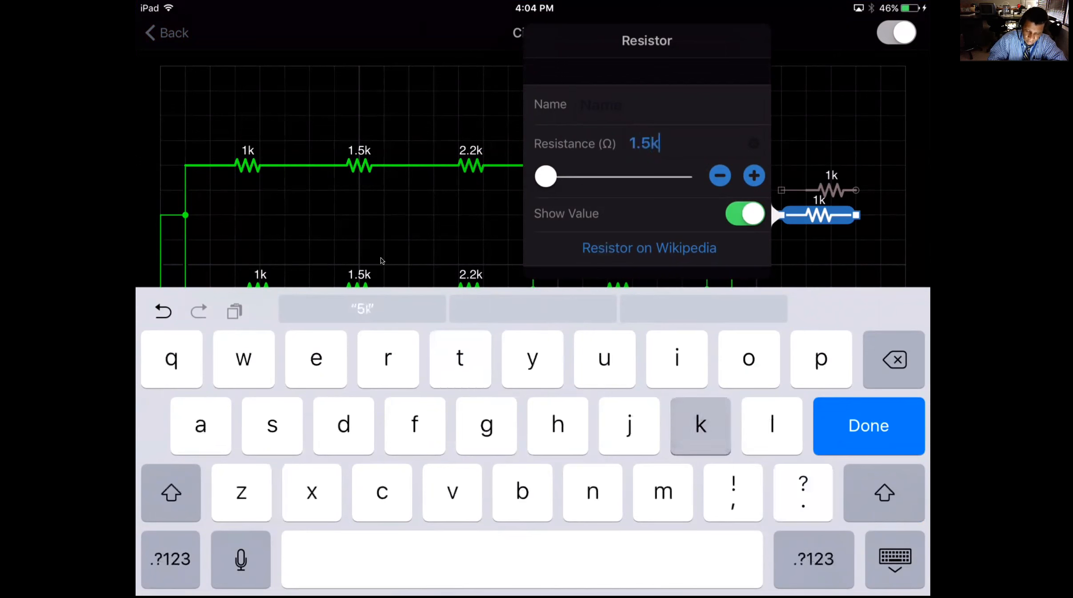
pyautogui.click(868, 426)
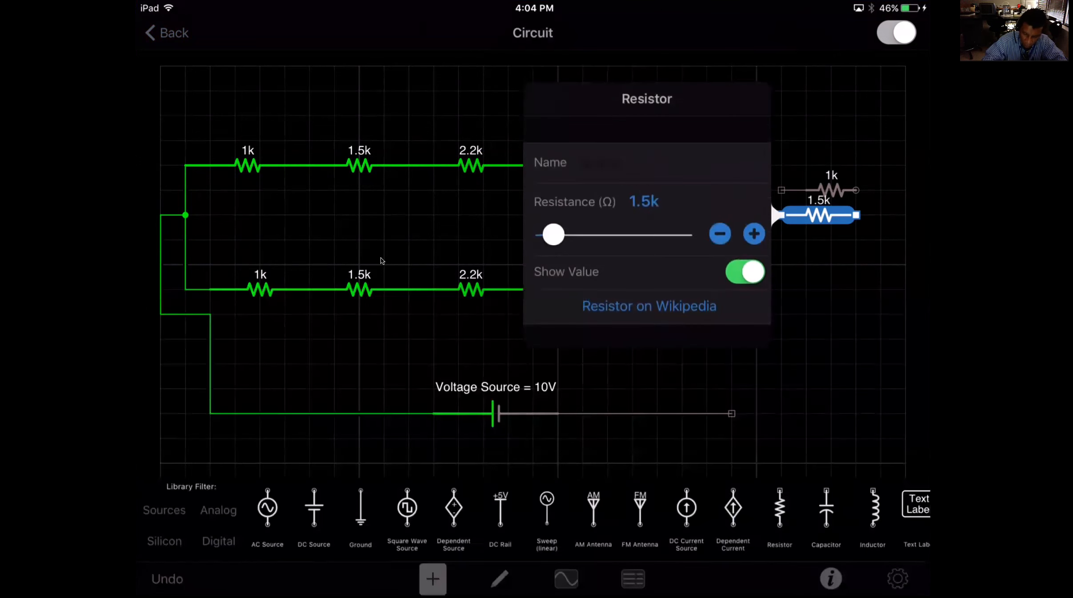
# - Set the third loose resistor's resistance to 2.2k
pyautogui.click(379, 261)
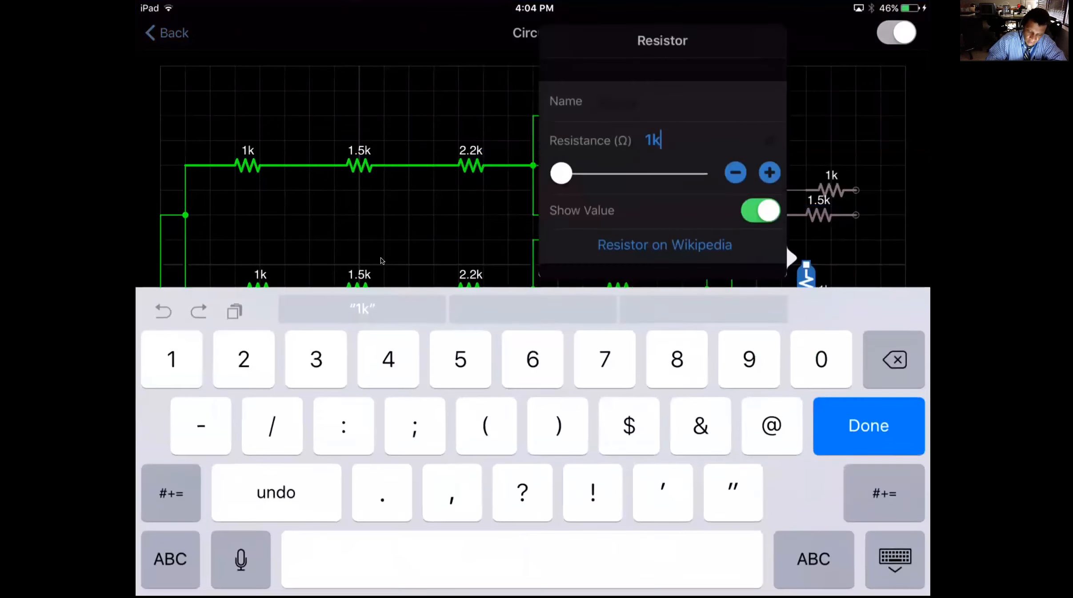
pyautogui.click(244, 359)
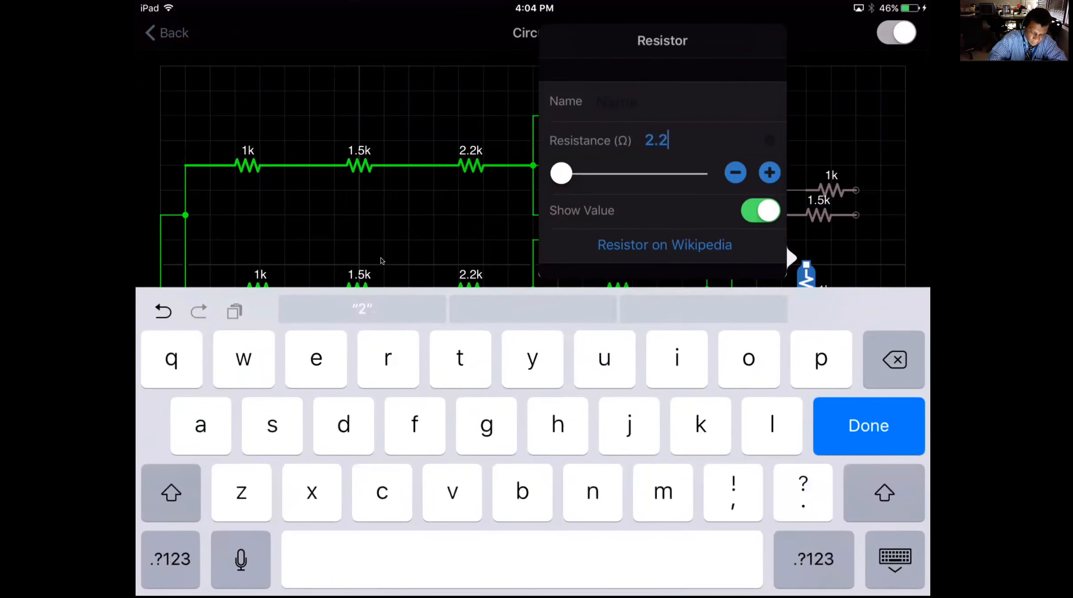
pyautogui.click(868, 426)
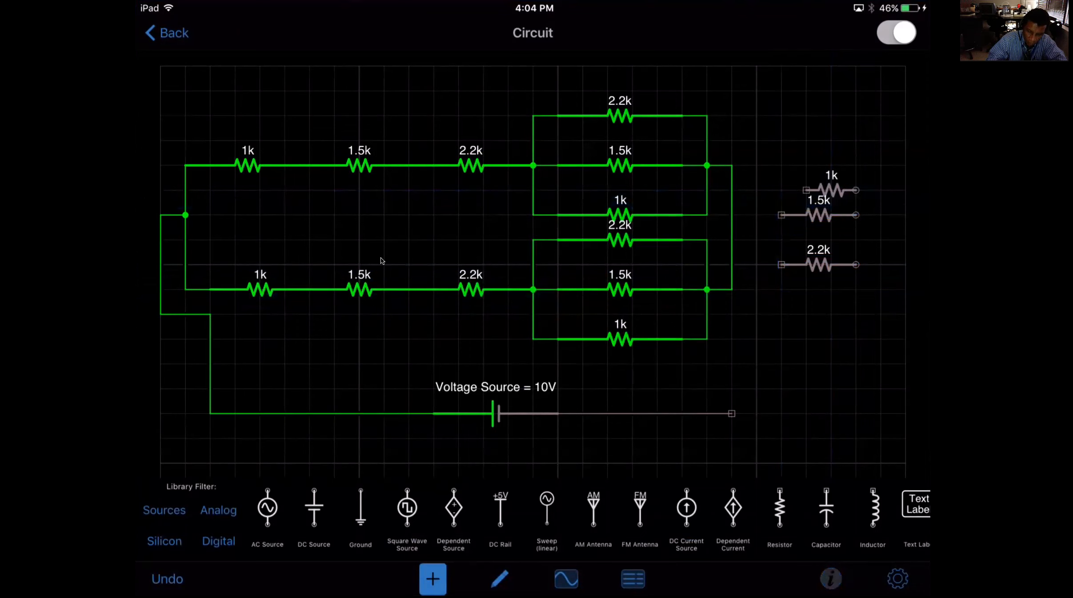
# - Wire the 1k, 1.5k and 2.2k resistors' ends together into a parallel group
pyautogui.click(819, 215)
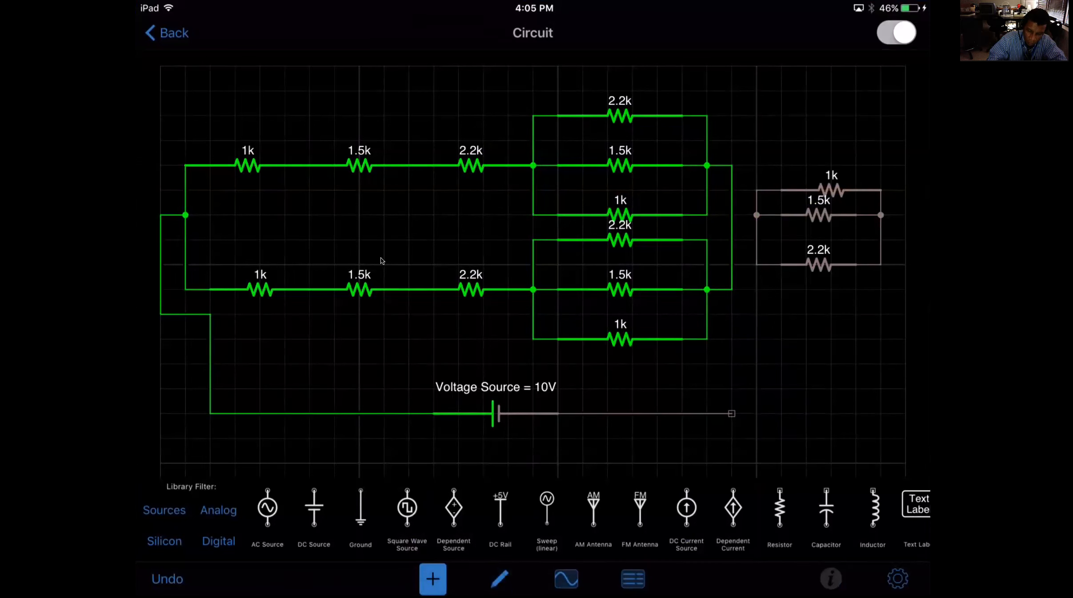
pyautogui.moveTo(880, 215); pyautogui.dragTo(903, 314)
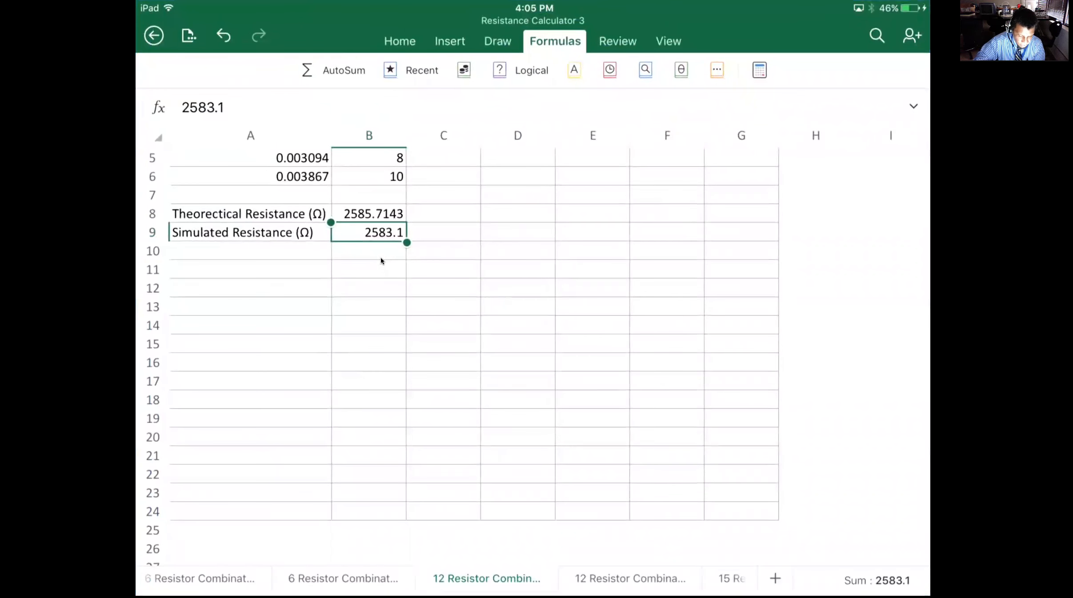
# - Switch to Excel to check the simulated 2583.1 Ω against the theoretical 2585.7143 Ω
pyautogui.click(685, 578)
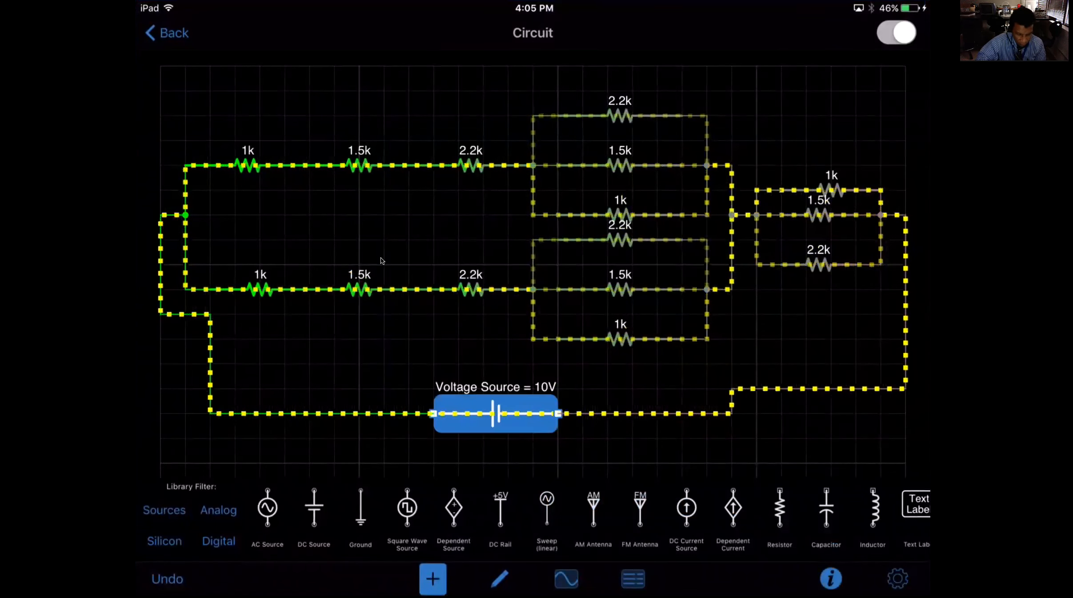
# - Set the voltage source to 2 V in its properties
pyautogui.click(495, 413)
pyautogui.write('2')
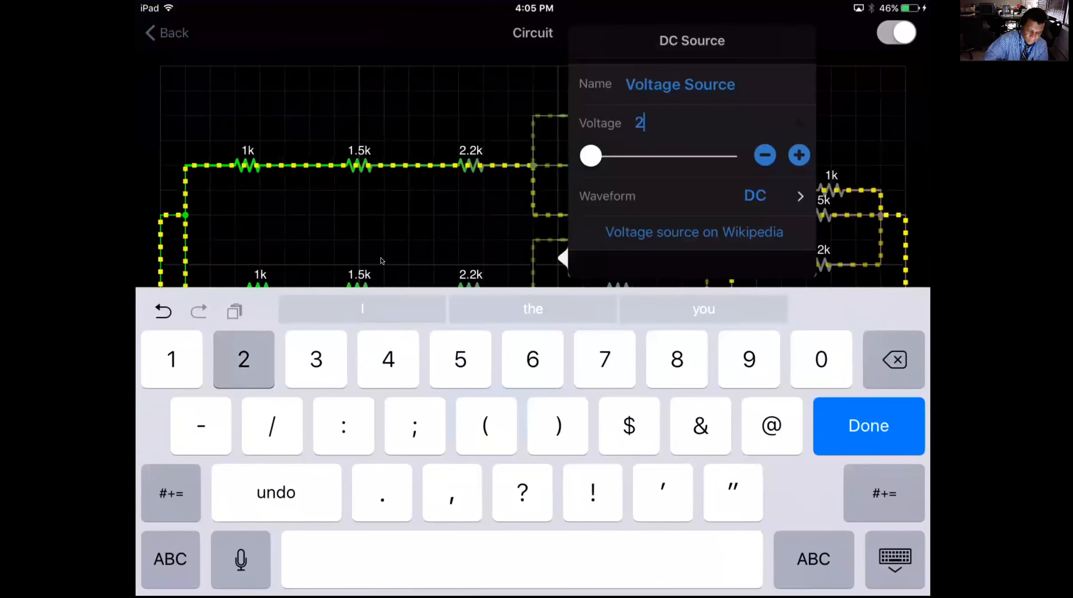
pyautogui.click(868, 426)
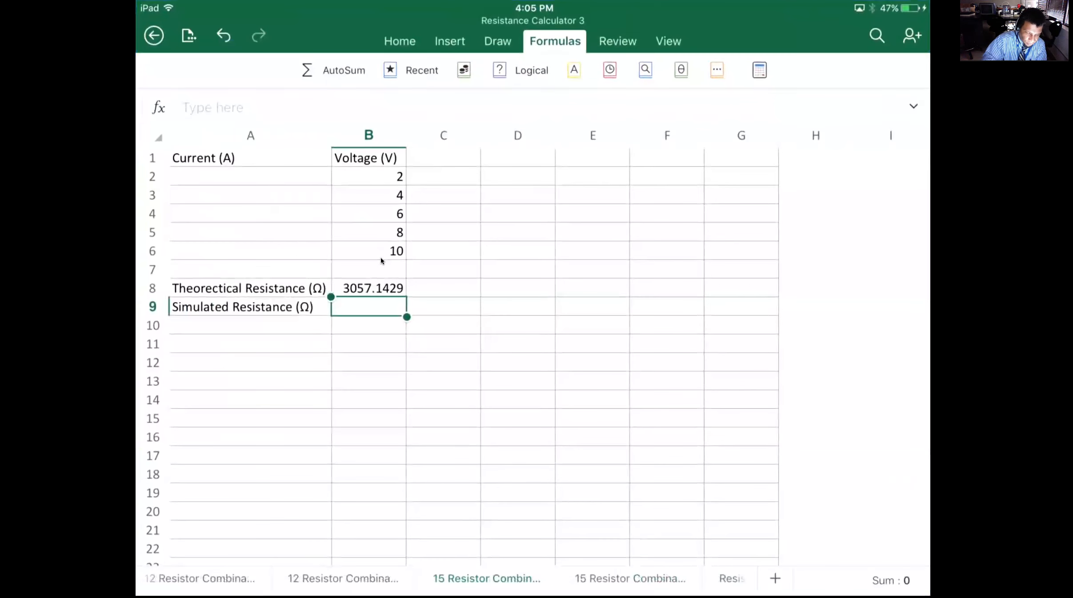
# - Enter the 2 V current in A2 as =654.206/1000000, showing 0.000654206, then return to the circuit
pyautogui.click(250, 176)
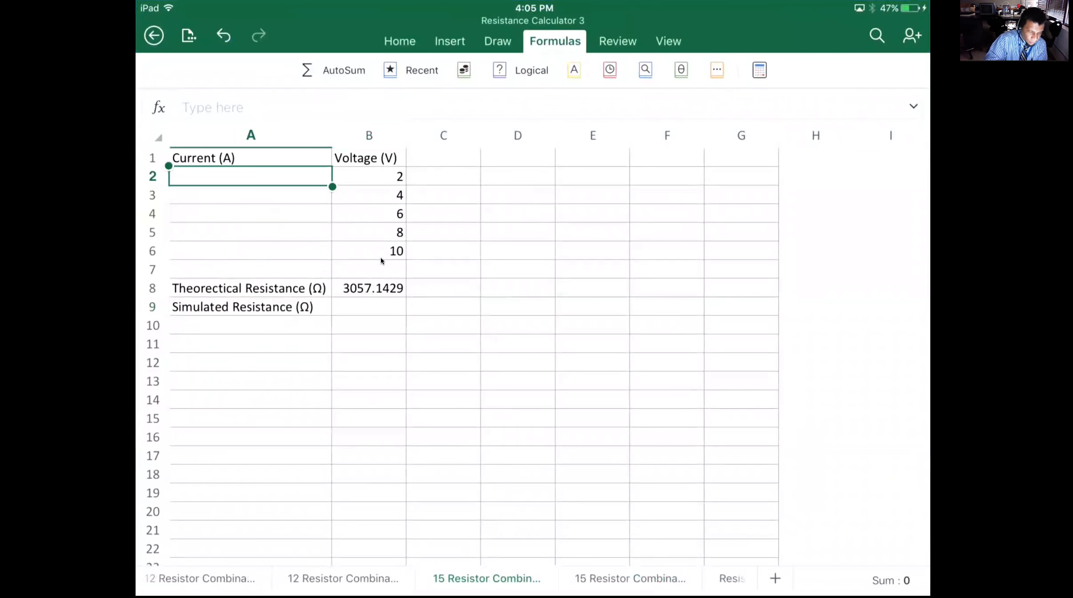
pyautogui.write('=')
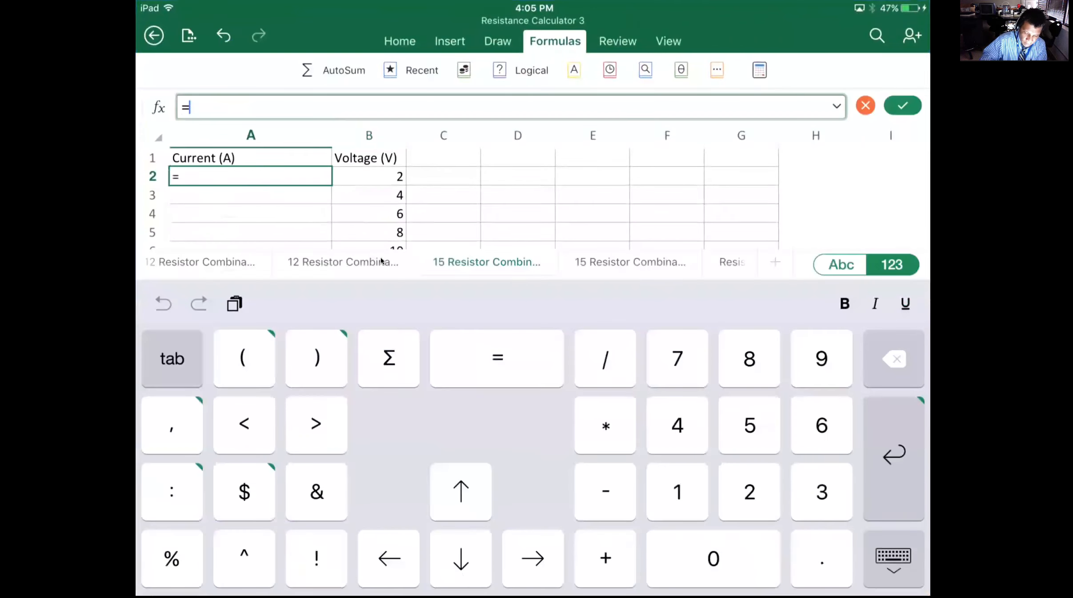
pyautogui.write('654.20')
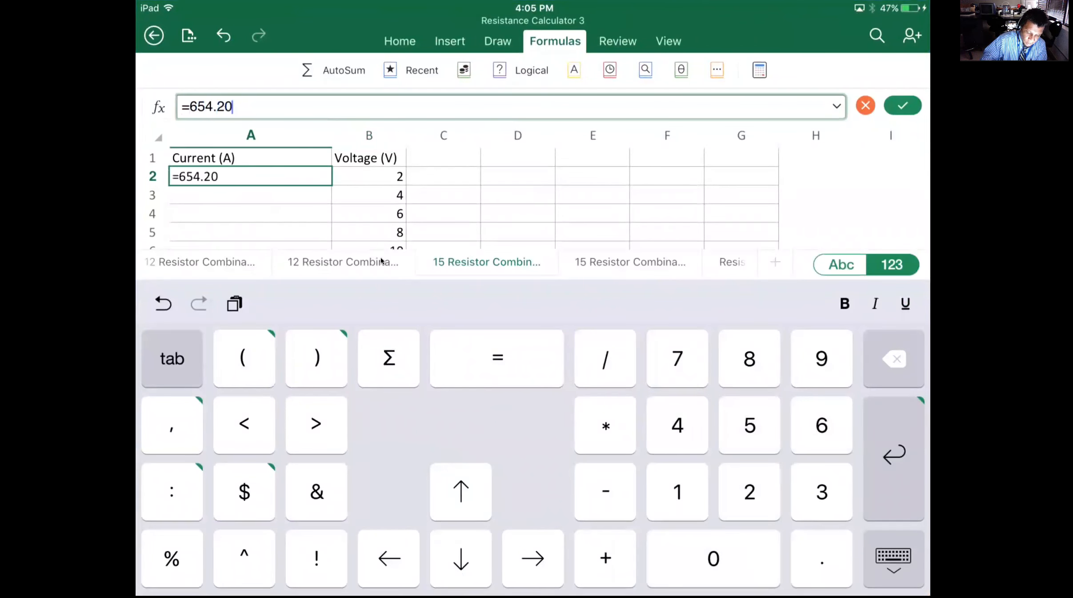
pyautogui.write('5/1')
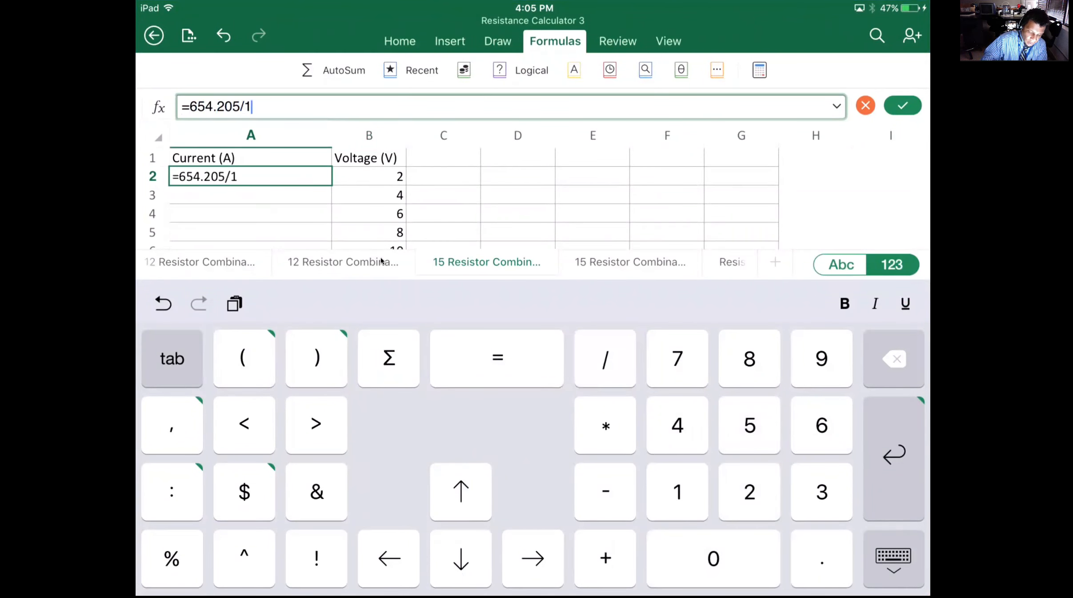
pyautogui.click(840, 265)
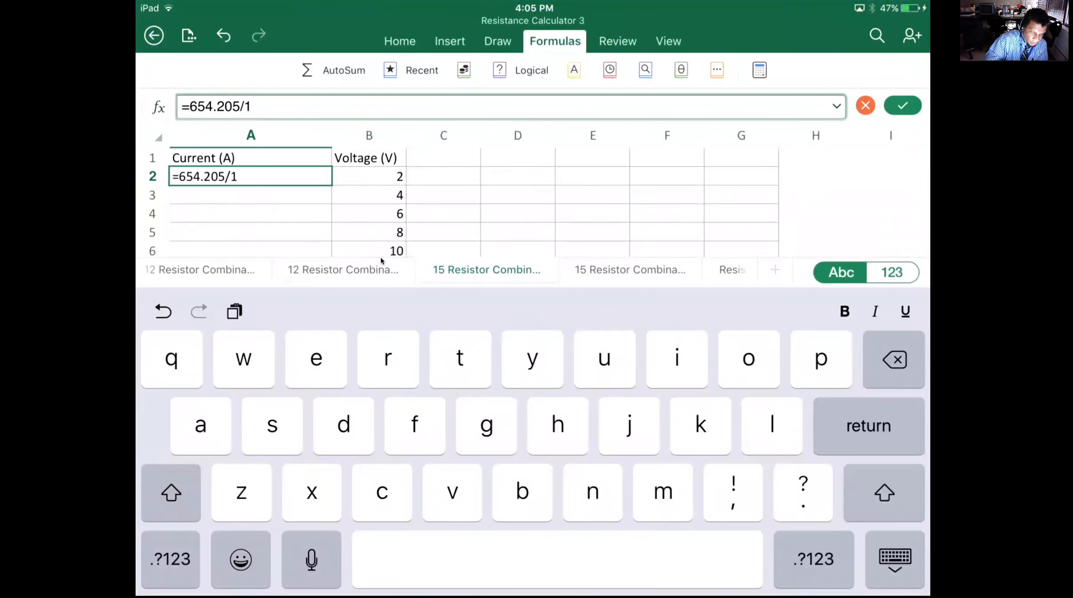
pyautogui.write('E6')
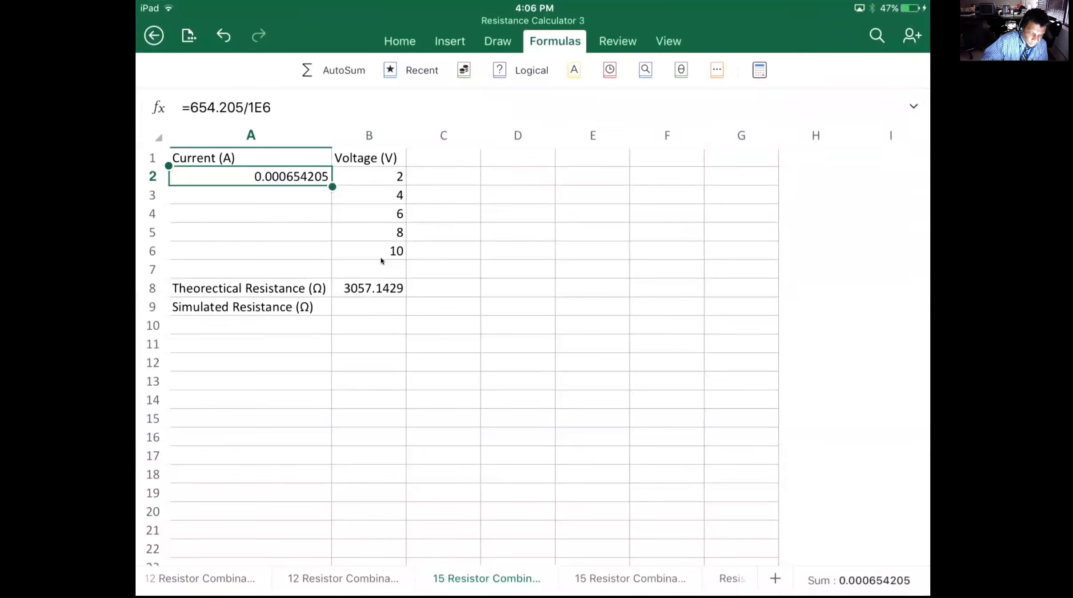
pyautogui.click(250, 195)
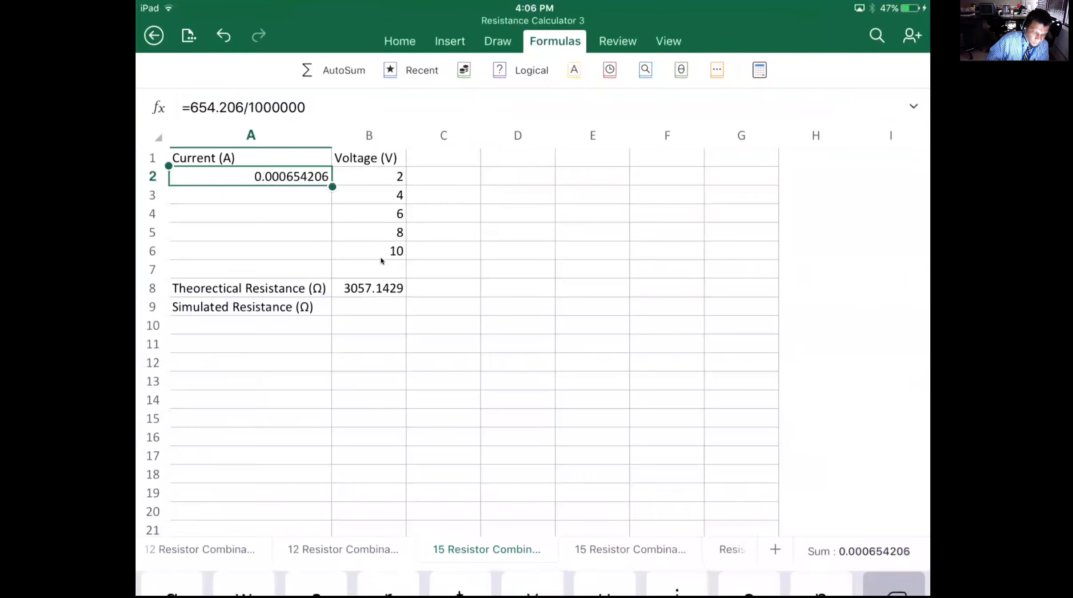
pyautogui.click(250, 195)
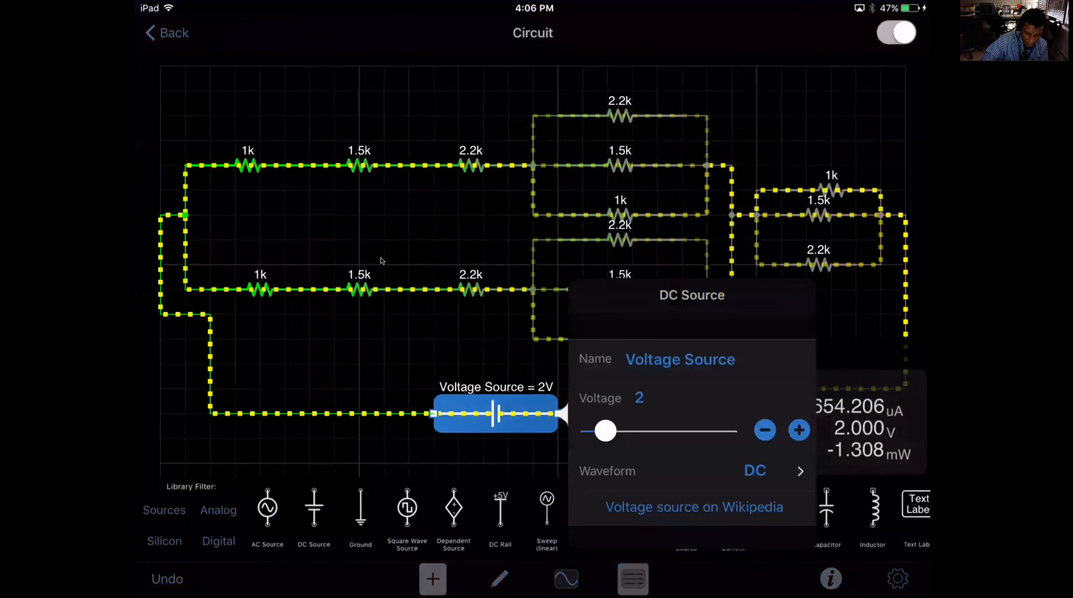
# - Change the voltage source to 4 V
pyautogui.click(638, 398)
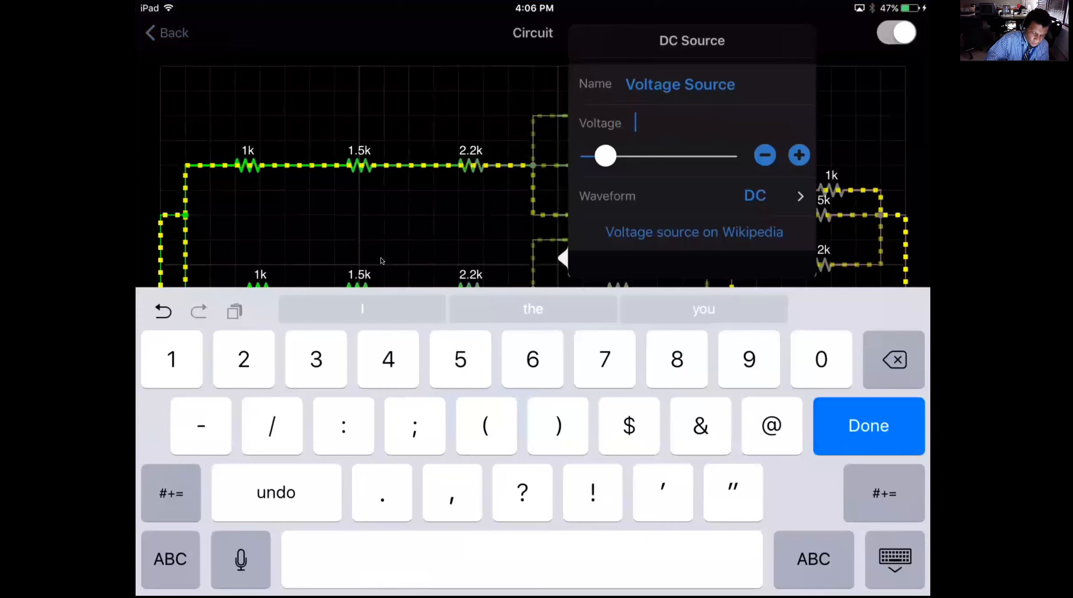
pyautogui.write('4')
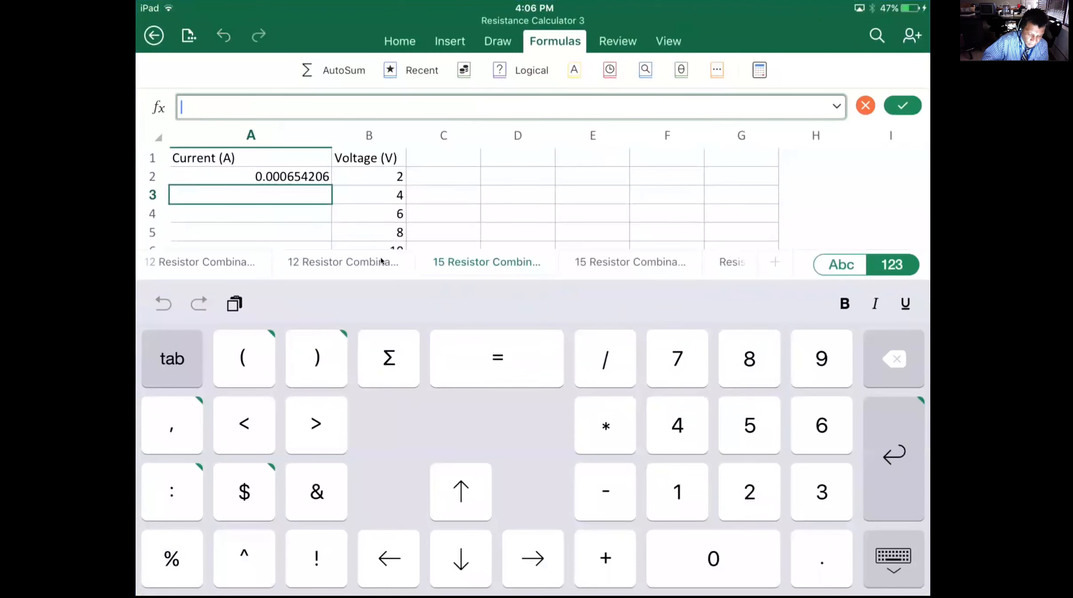
# - Enter currents =1.308/1000, =1.903/1000 and =1.906/1000 in rows 3 to 5
pyautogui.write('1.30')
pyautogui.click(251, 213)
pyautogui.write('=1.906')
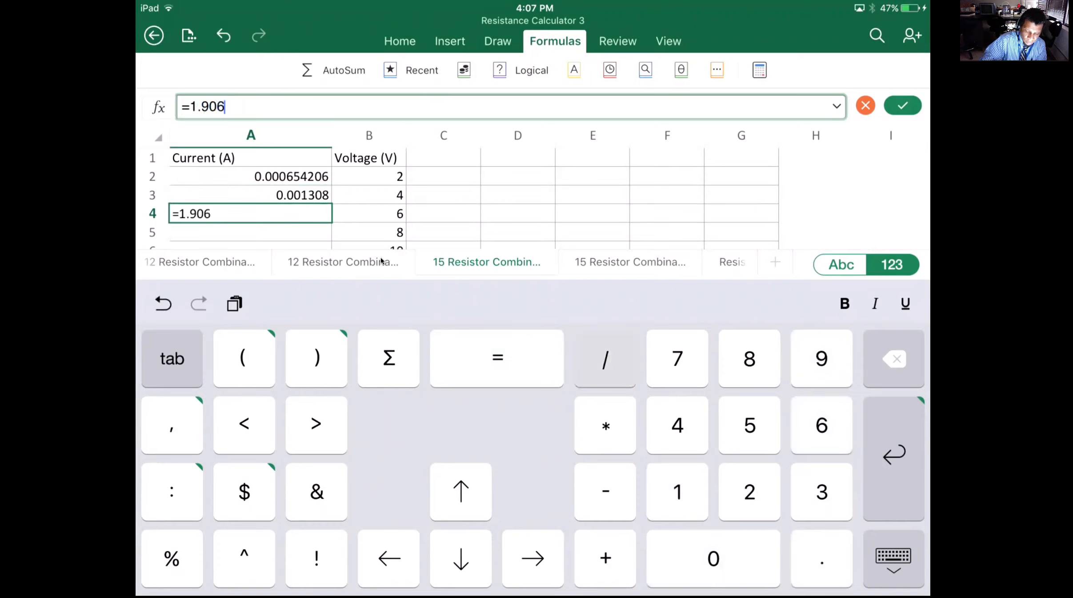
pyautogui.press('enter')
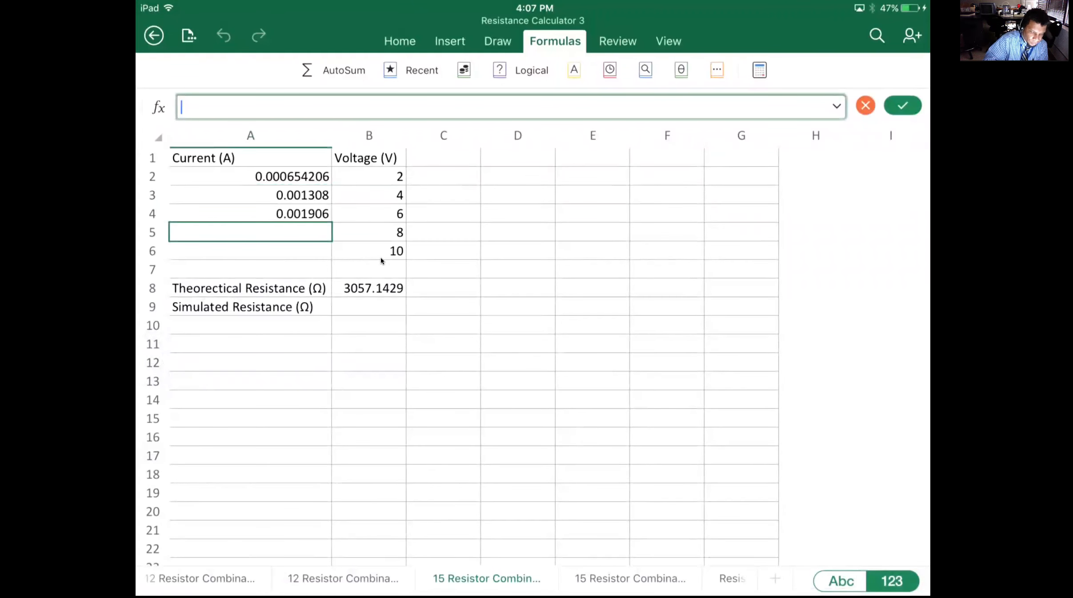
pyautogui.write('=1.906/1000')
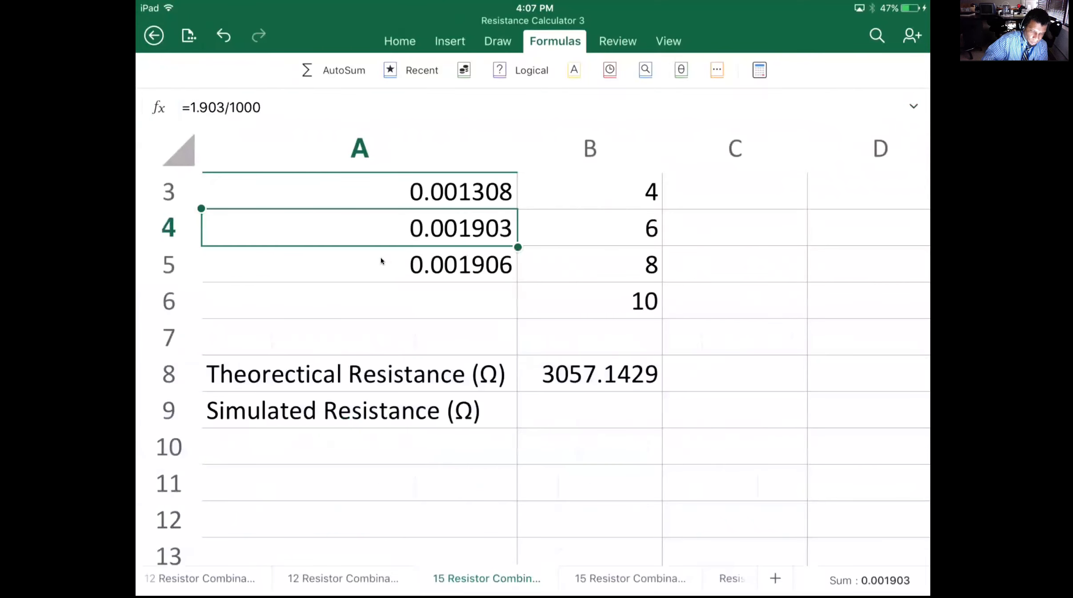
# - Correct the 6 V current formula in A4 to =1.963/1000, giving 0.001963 A
pyautogui.click(359, 264)
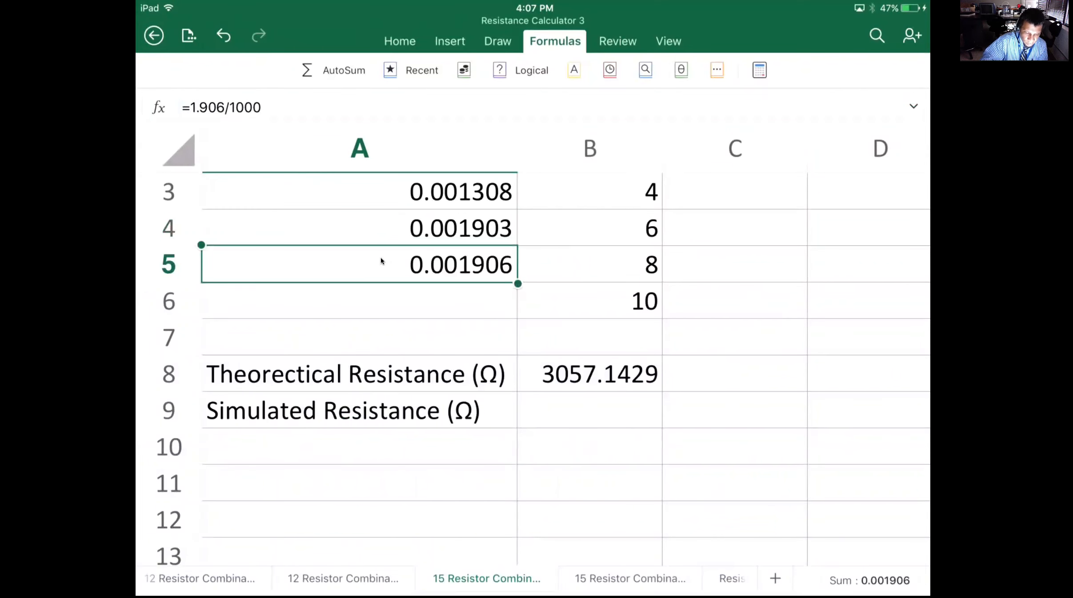
pyautogui.click(359, 228)
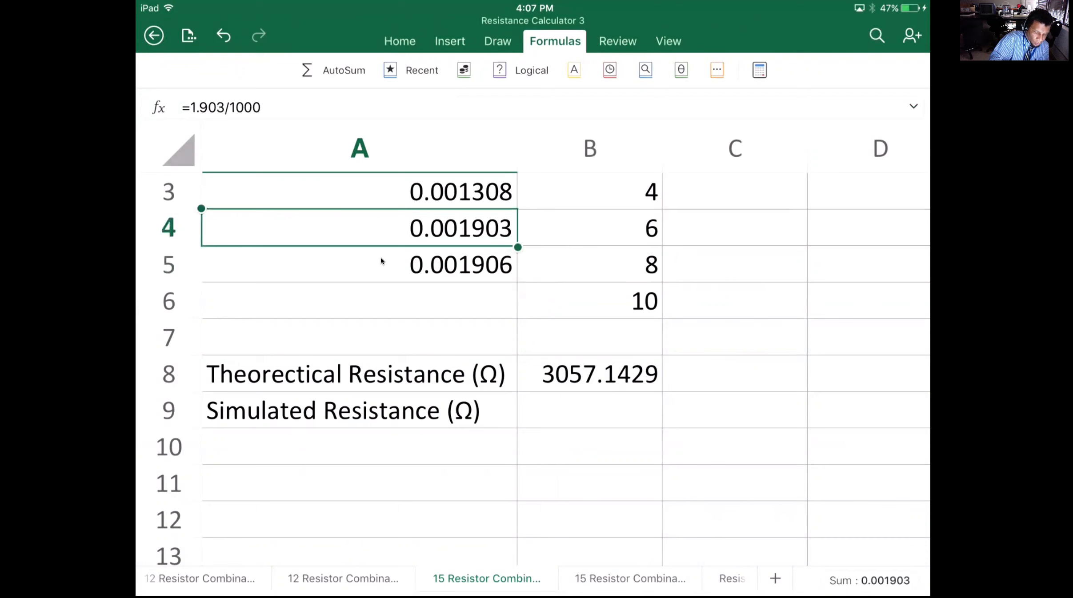
pyautogui.doubleClick(359, 228)
pyautogui.write('6')
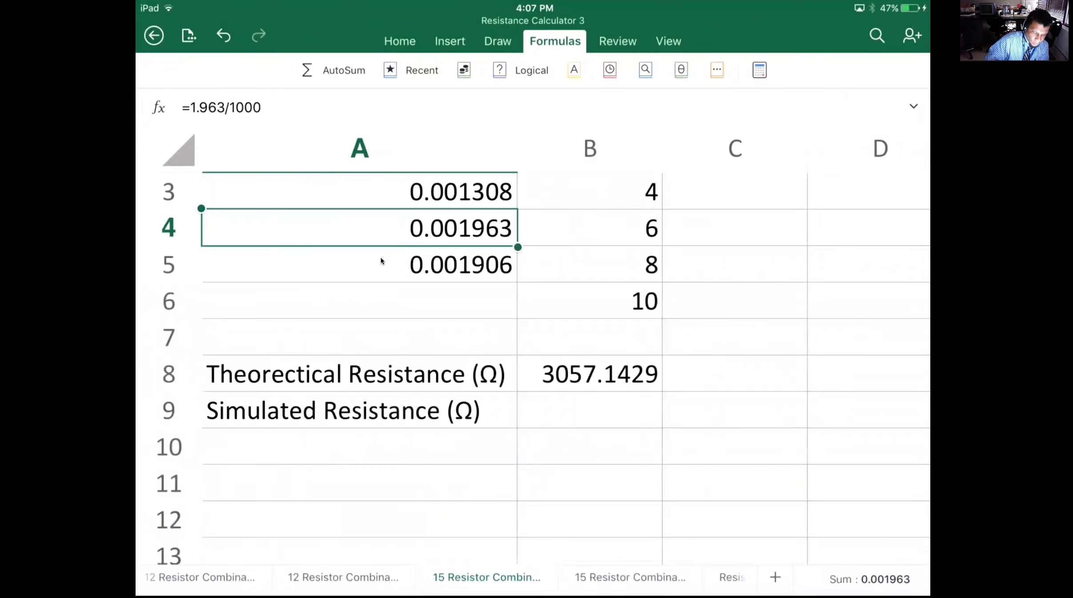
pyautogui.click(359, 264)
pyautogui.write('=')
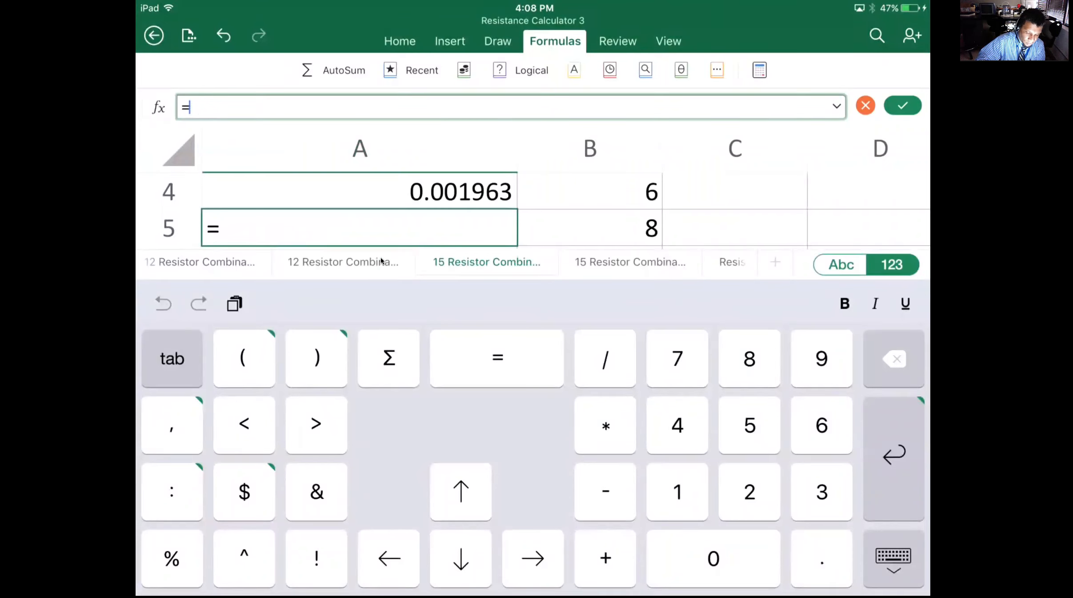
# - Enter the 8 V current in A5 as =2.67/1000
pyautogui.write('.')
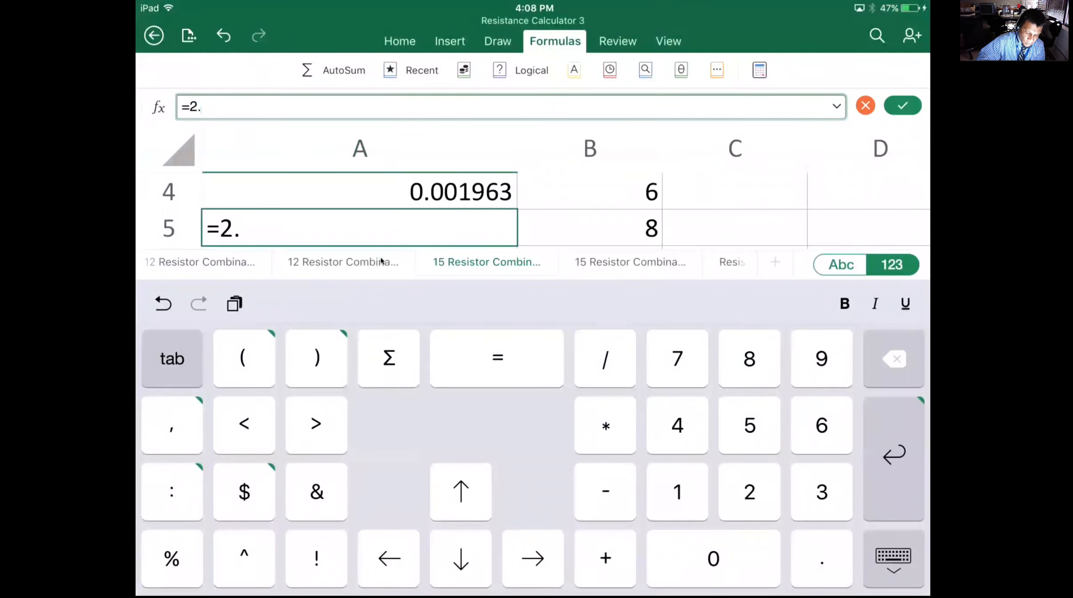
pyautogui.write('67')
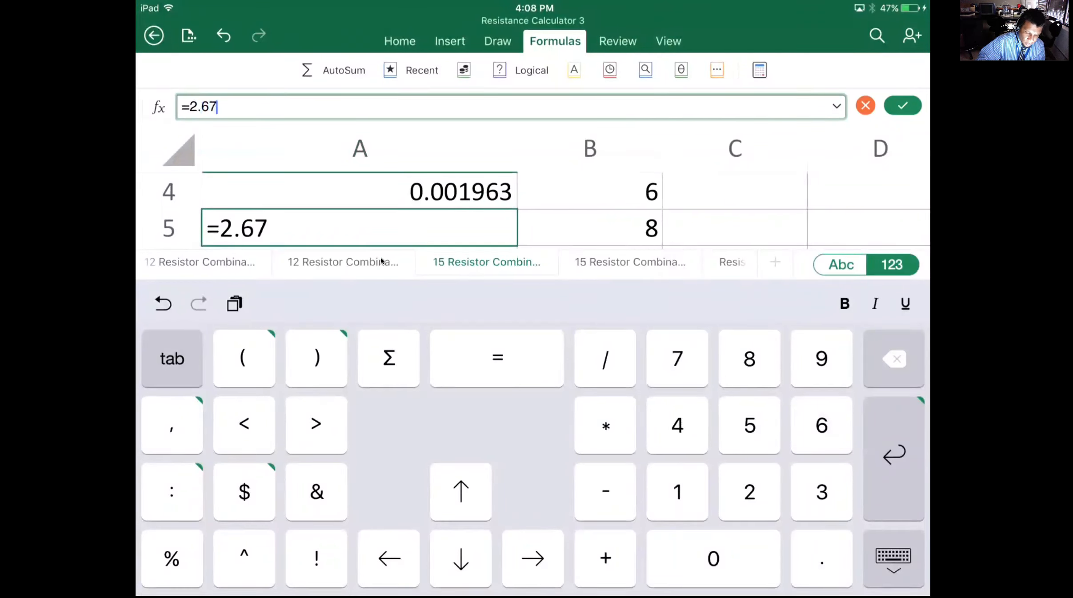
pyautogui.write('/1000')
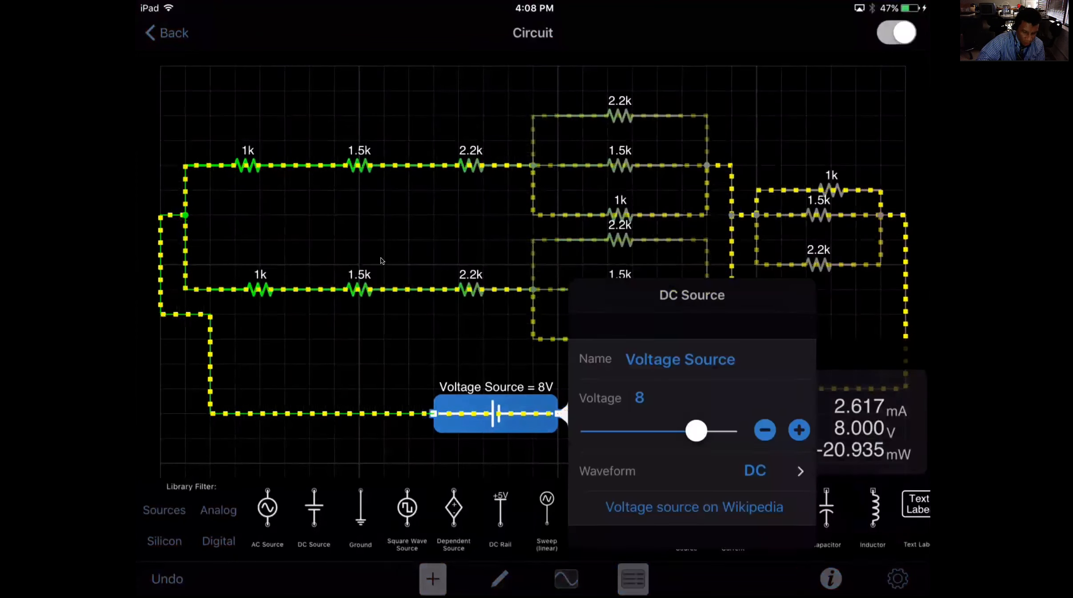
# - Dismiss the 8 V source reading of 2.617 mA and return to the spreadsheet
pyautogui.click(639, 398)
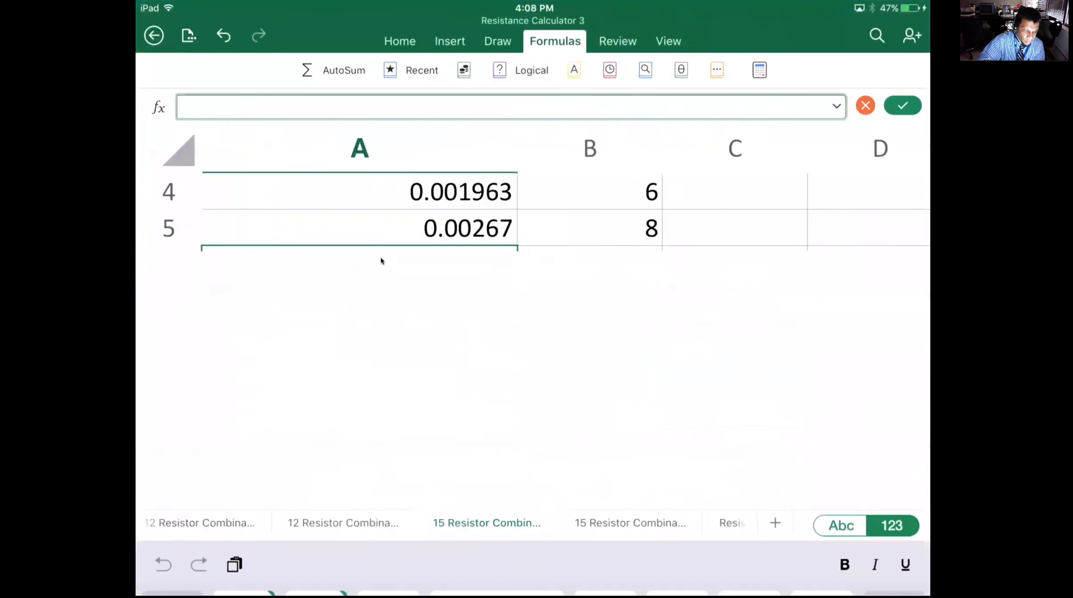
# - Enter the 10 V current in A6 as =3.27/1000, fixing the typed number
pyautogui.write('3.127/10')
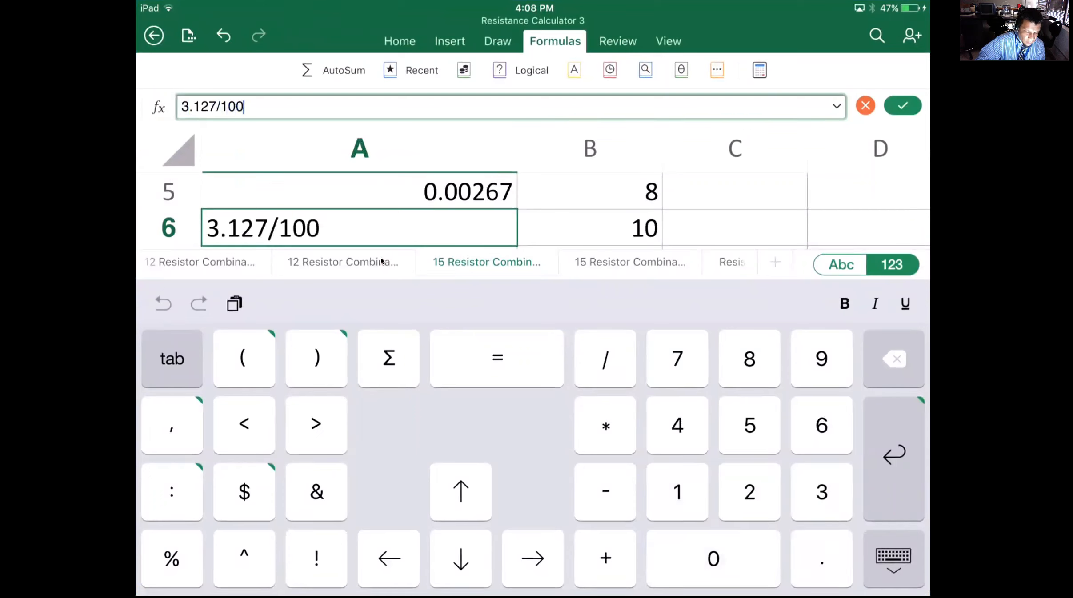
pyautogui.write('0')
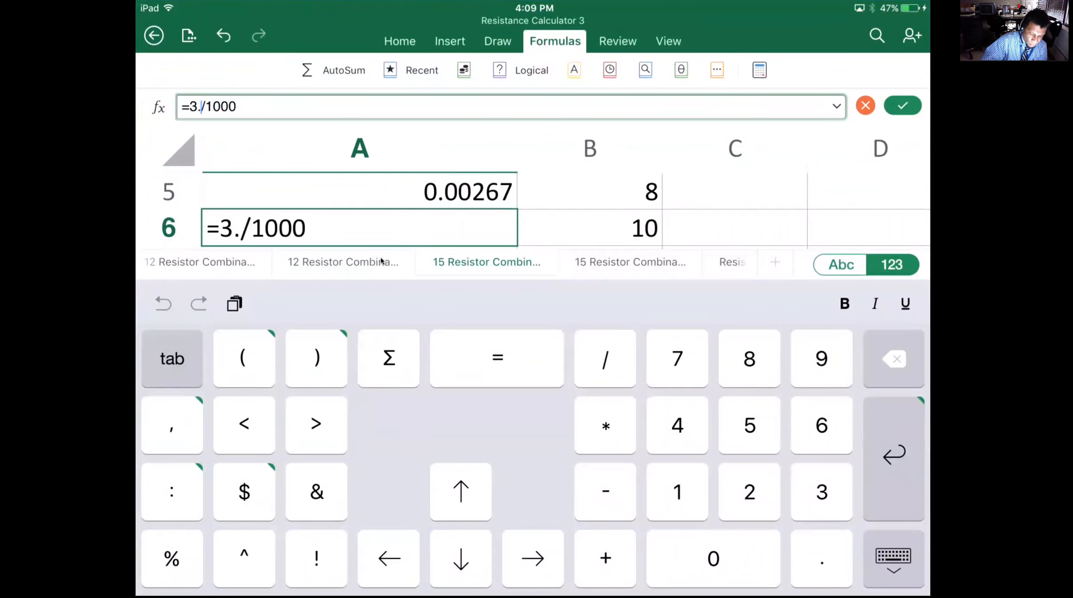
pyautogui.write('27')
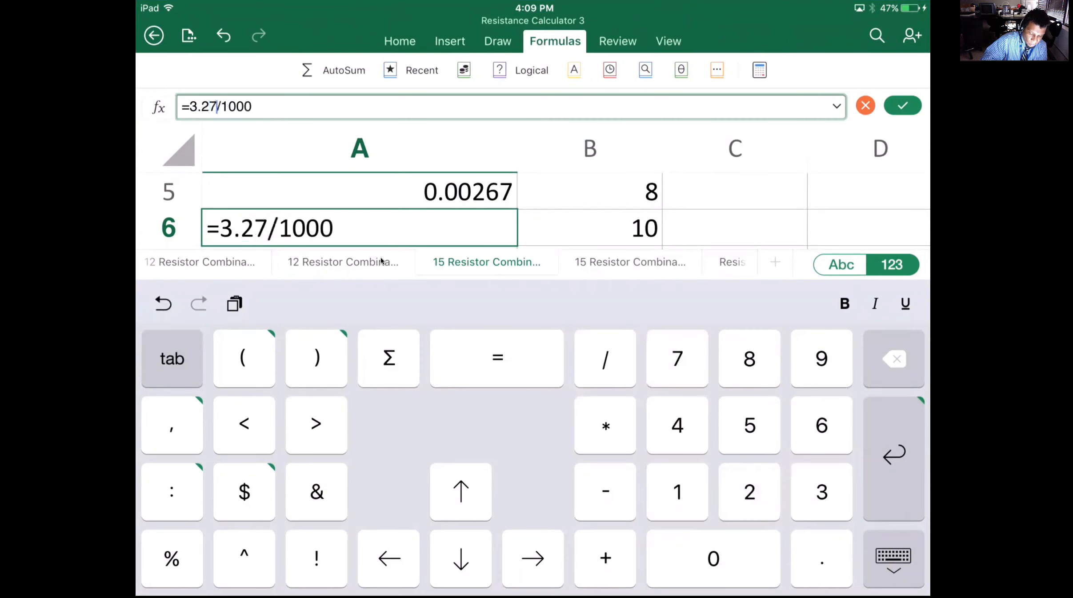